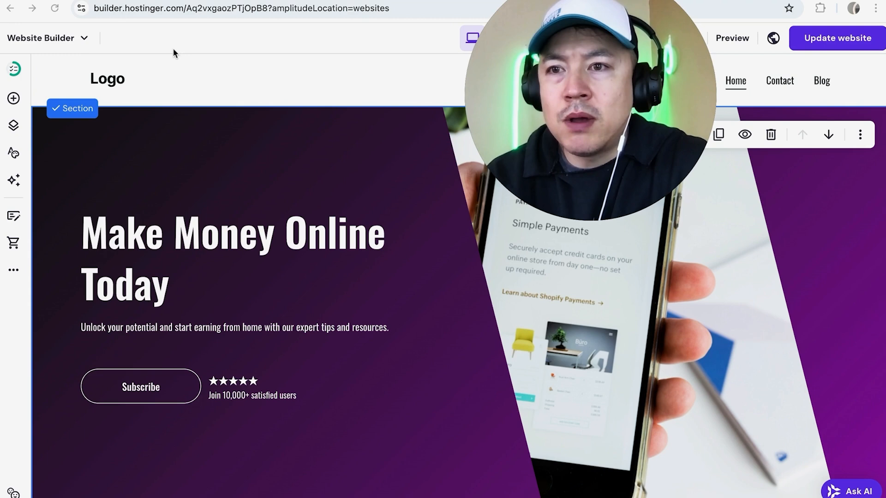
{"action": "mouse_move", "coordinate": [218, 63]}
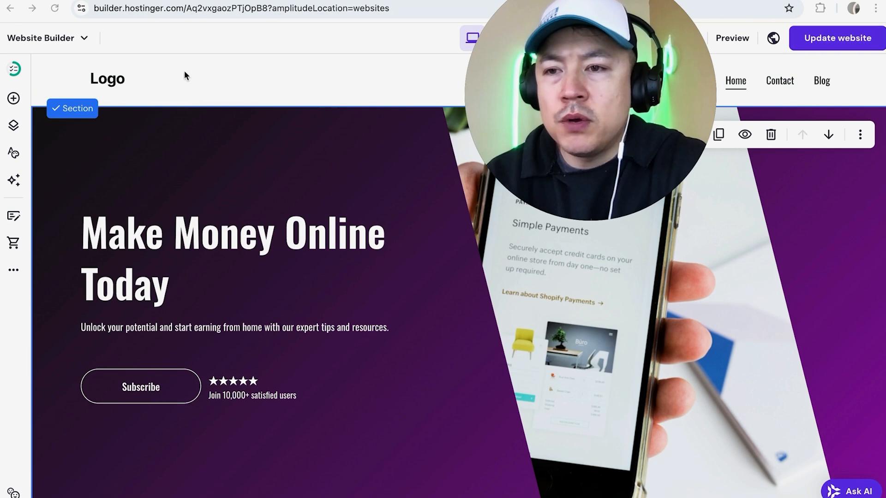
{"action": "mouse_move", "coordinate": [13, 240]}
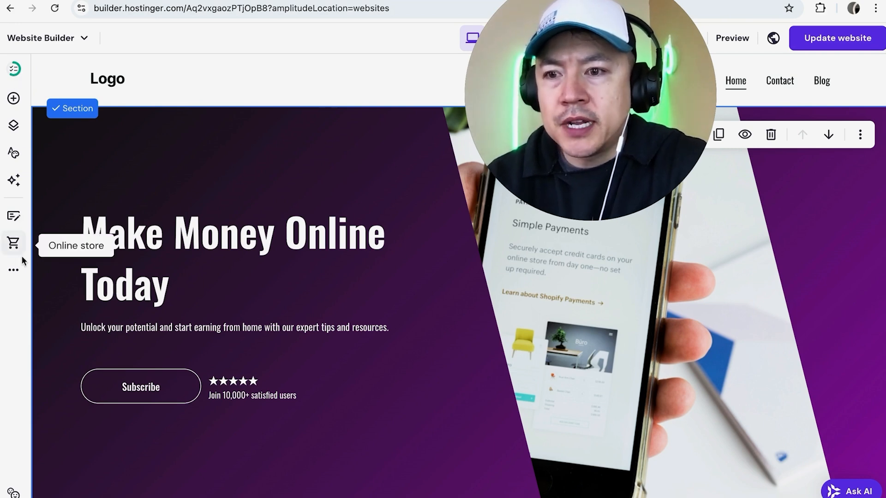
Reach the site's General settings panel via the sidebar's More menu
{"action": "left_click", "coordinate": [14, 268]}
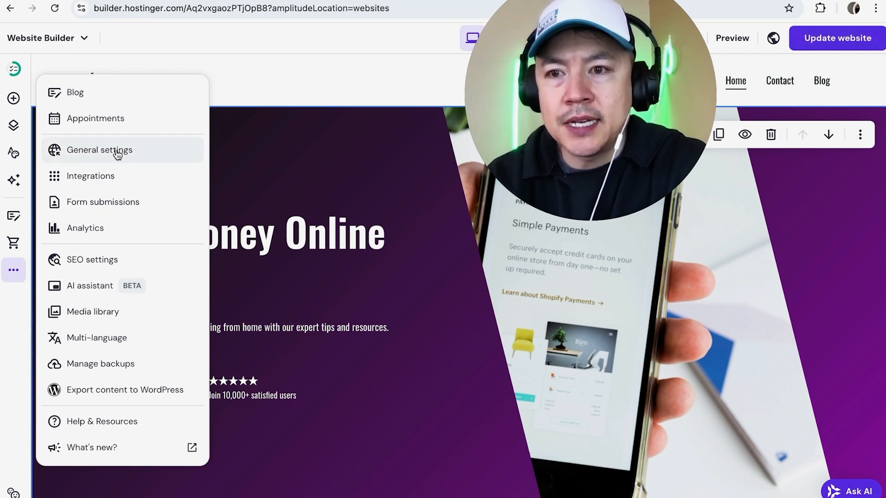
{"action": "left_click", "coordinate": [99, 149]}
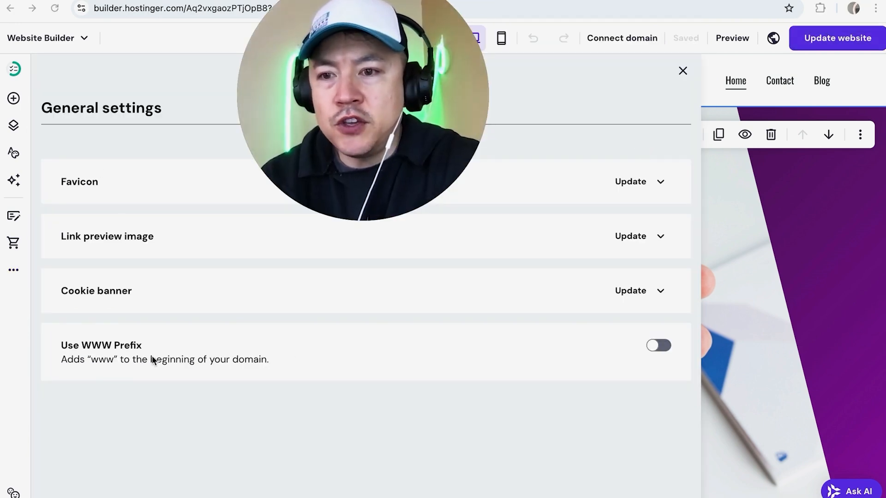
{"action": "mouse_move", "coordinate": [366, 264]}
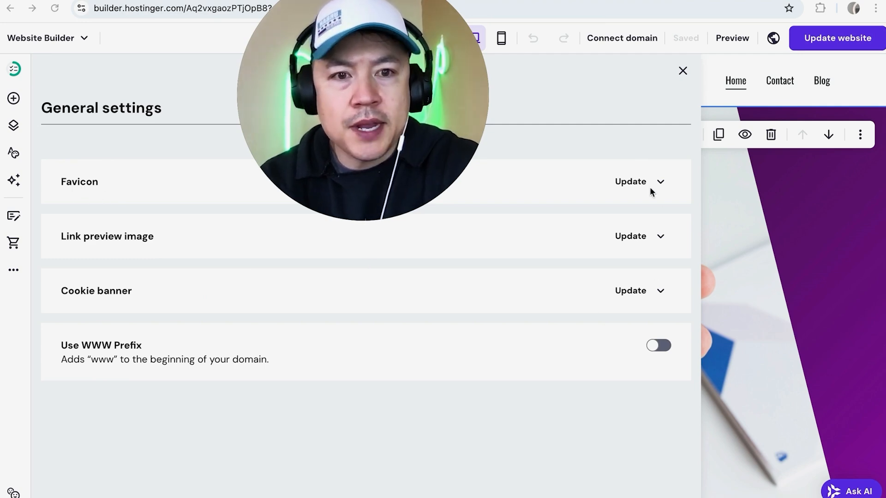
Expand the Favicon section to show the empty image slot and tab preview
{"action": "left_click", "coordinate": [630, 182]}
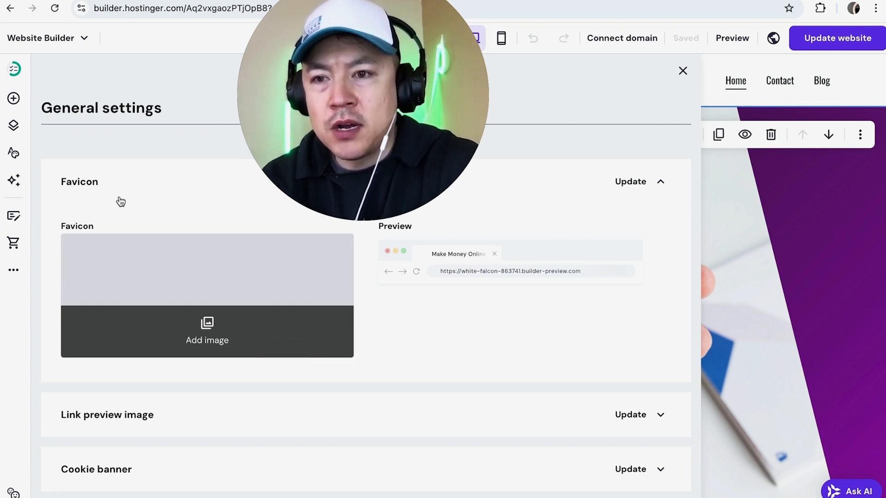
{"action": "mouse_move", "coordinate": [220, 328]}
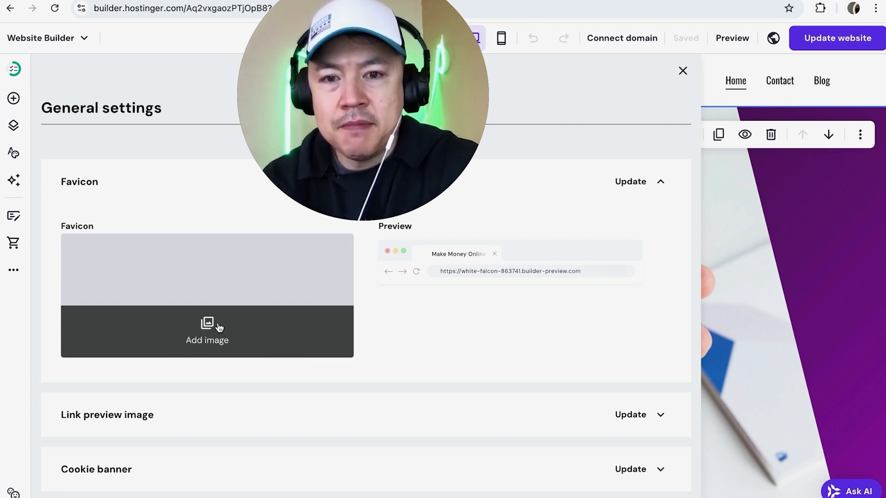
Choose the calculator JPEG from the Media library as the site's favicon
{"action": "left_click", "coordinate": [207, 332]}
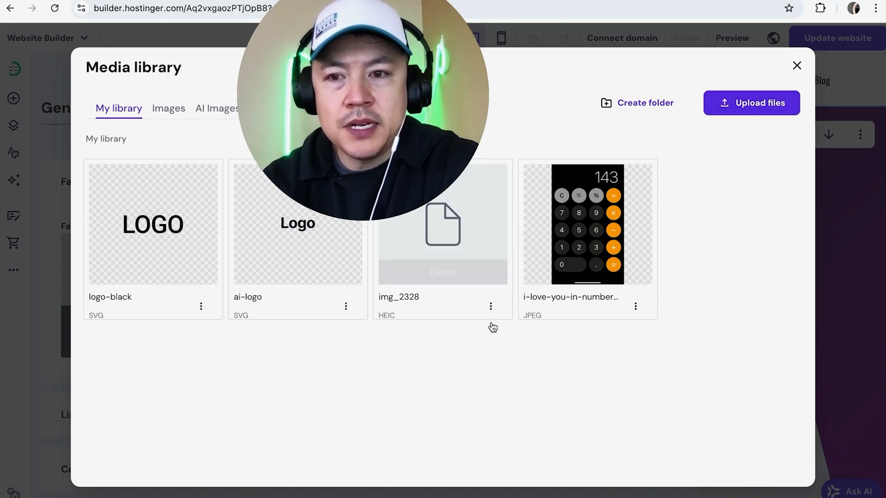
{"action": "mouse_move", "coordinate": [596, 222]}
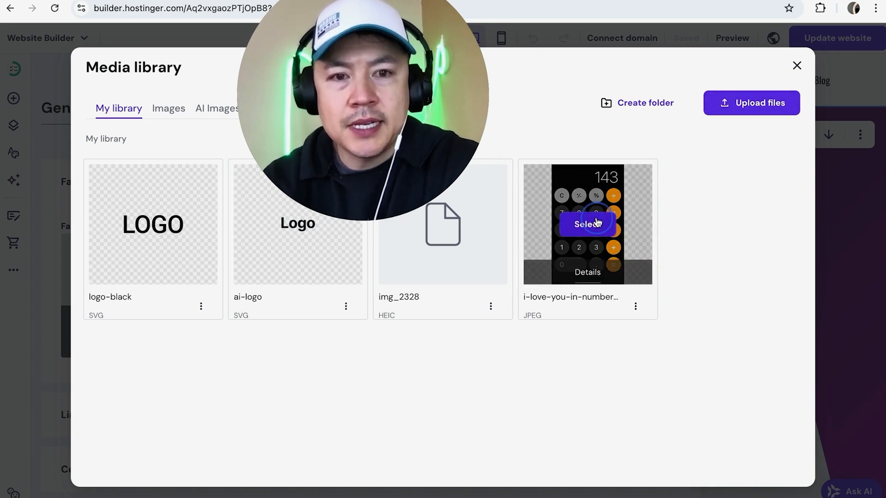
{"action": "left_click", "coordinate": [586, 224]}
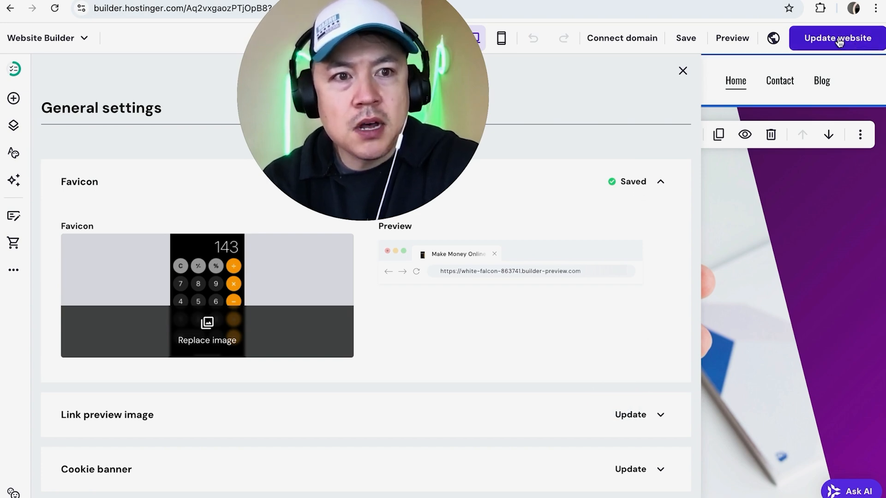
Update the website so the calculator favicon goes live, showing the published confirmation
{"action": "left_click", "coordinate": [836, 37]}
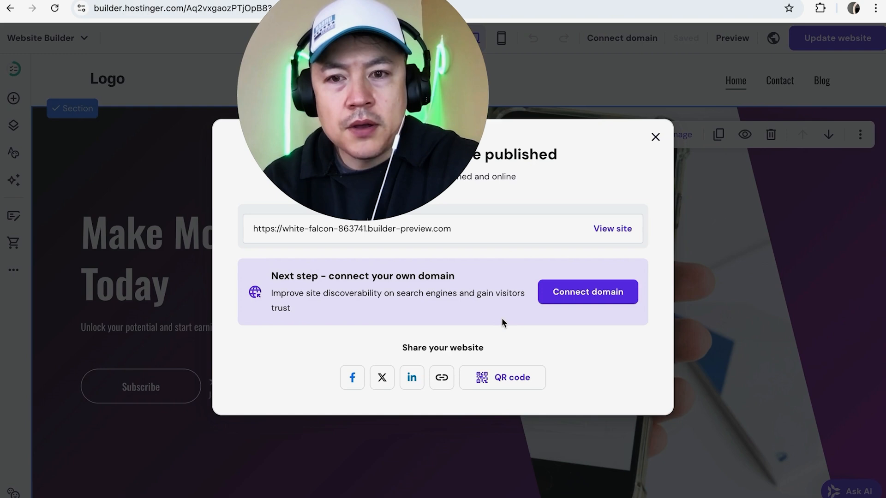
{"action": "mouse_move", "coordinate": [178, 288]}
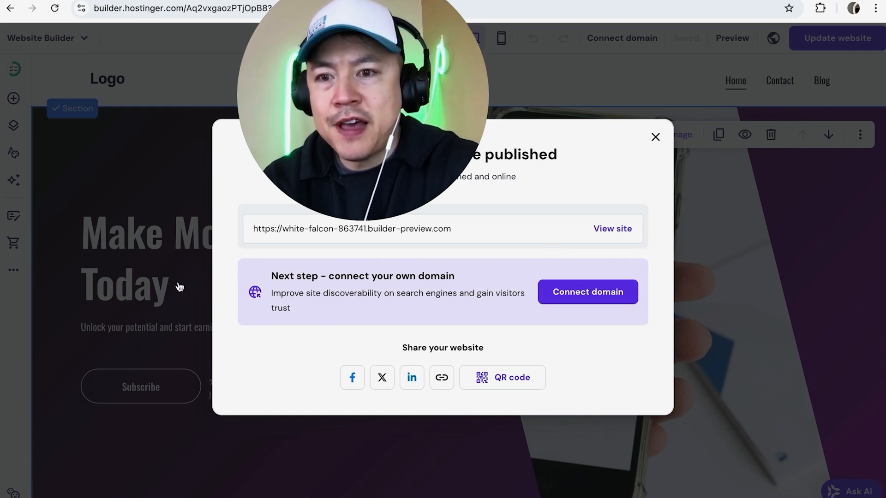
{"action": "mouse_move", "coordinate": [166, 277]}
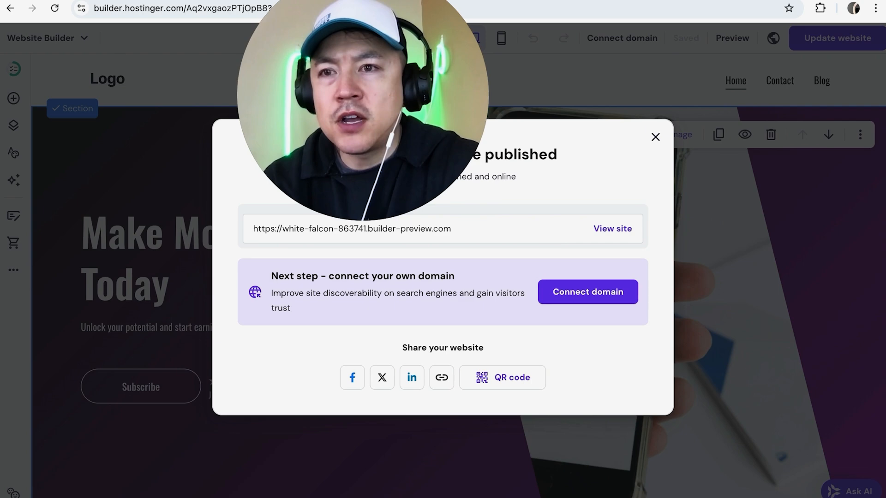
{"action": "mouse_move", "coordinate": [146, 178]}
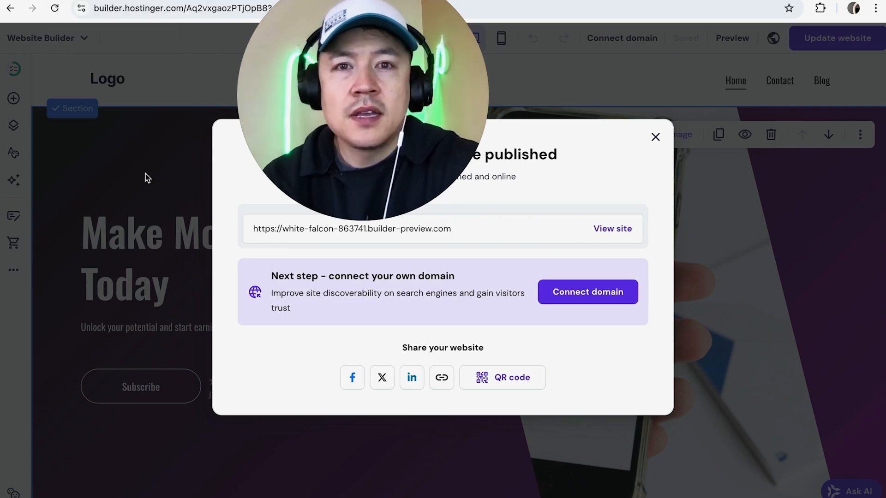